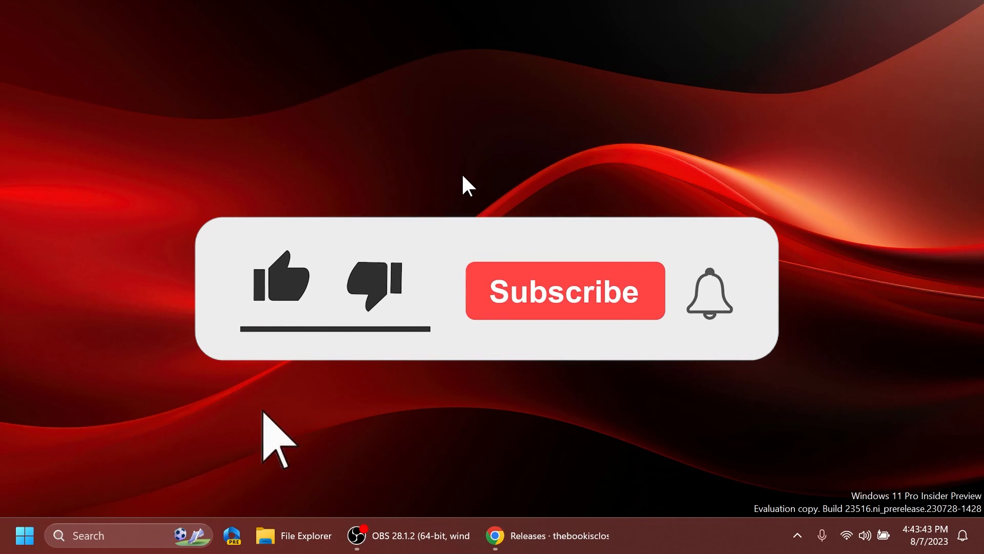
Step: Bring the ViVeTool v0.3.3 GitHub releases page forward in Chrome with its download assets
click(281, 278)
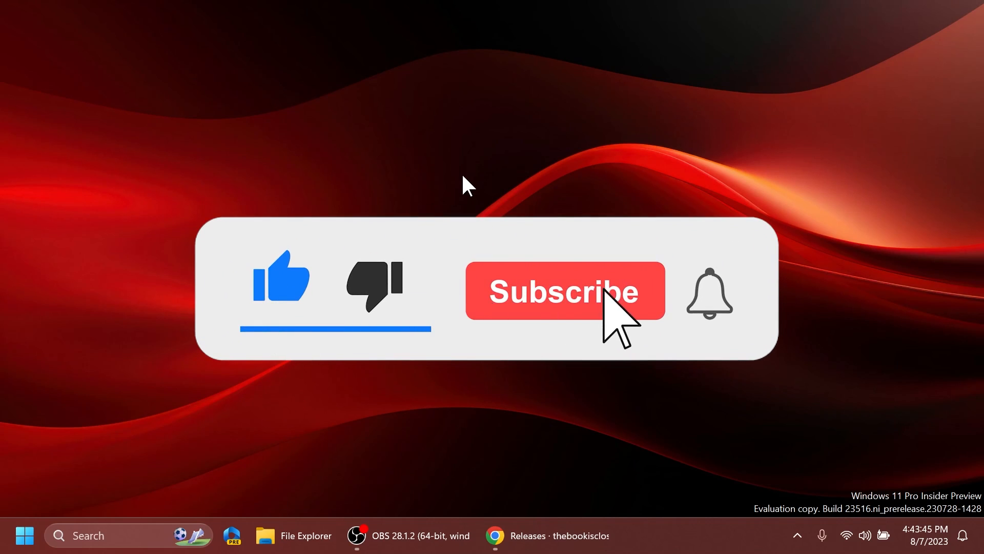
click(564, 290)
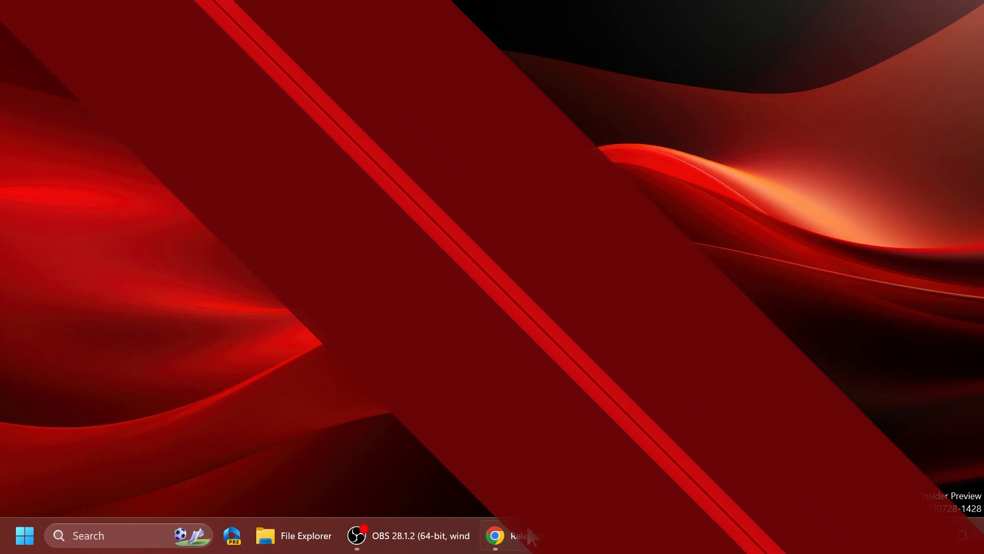
click(508, 535)
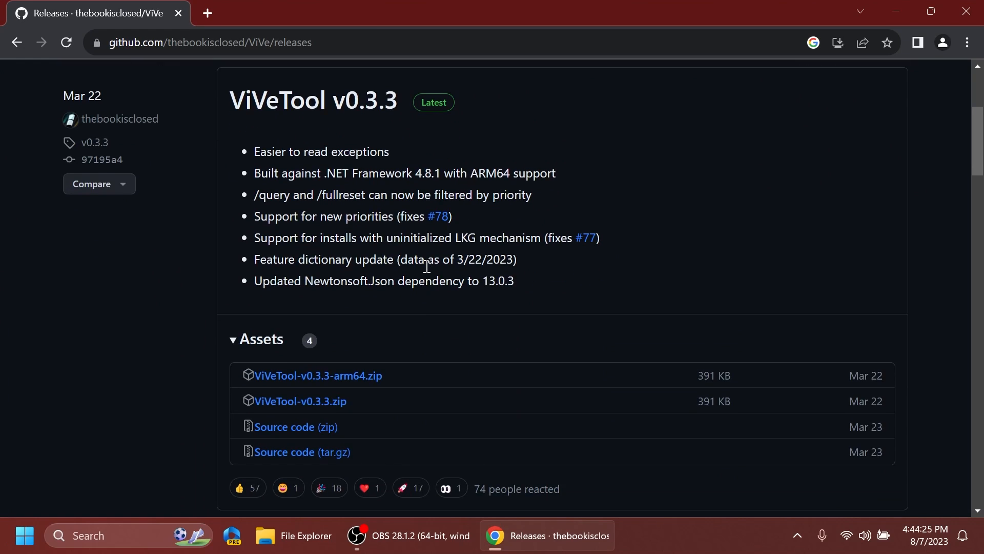
mouse_move(414, 237)
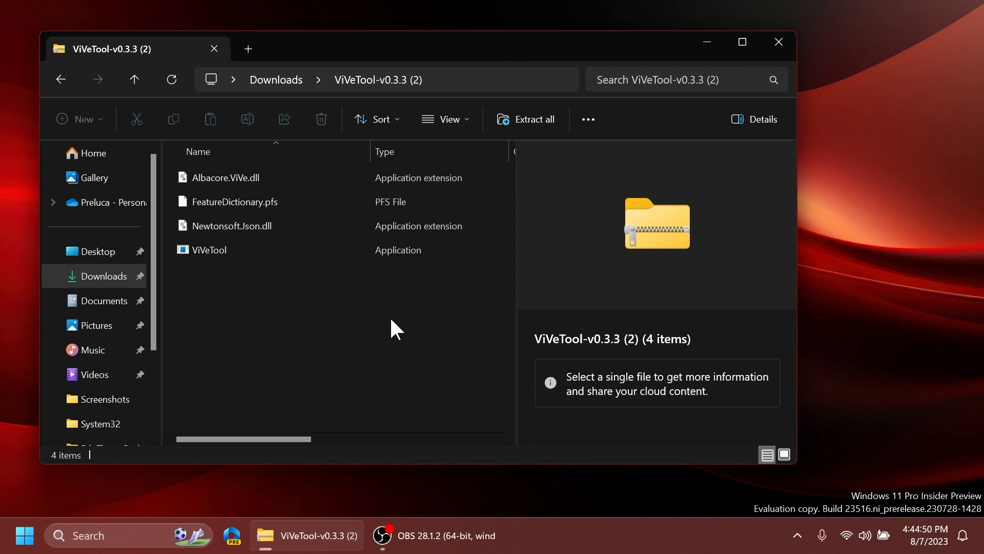
Step: Extract the ViVeTool zip into C:\Windows\System32 as the destination folder
click(533, 119)
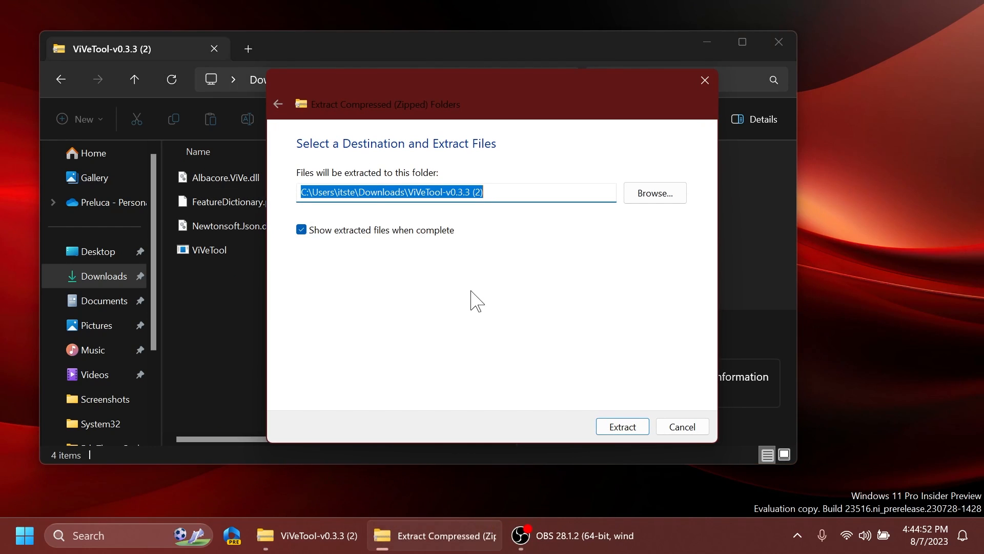
click(653, 193)
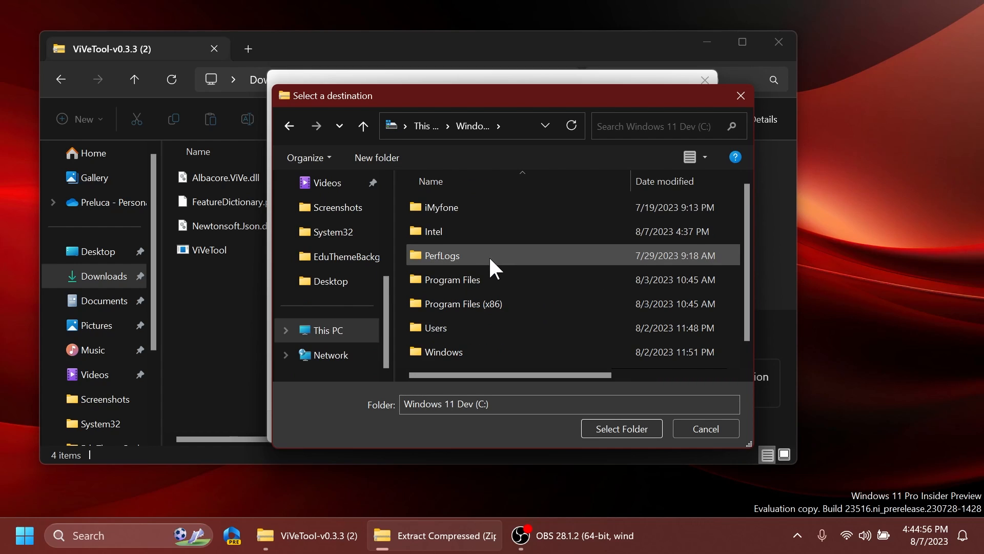
double_click(444, 352)
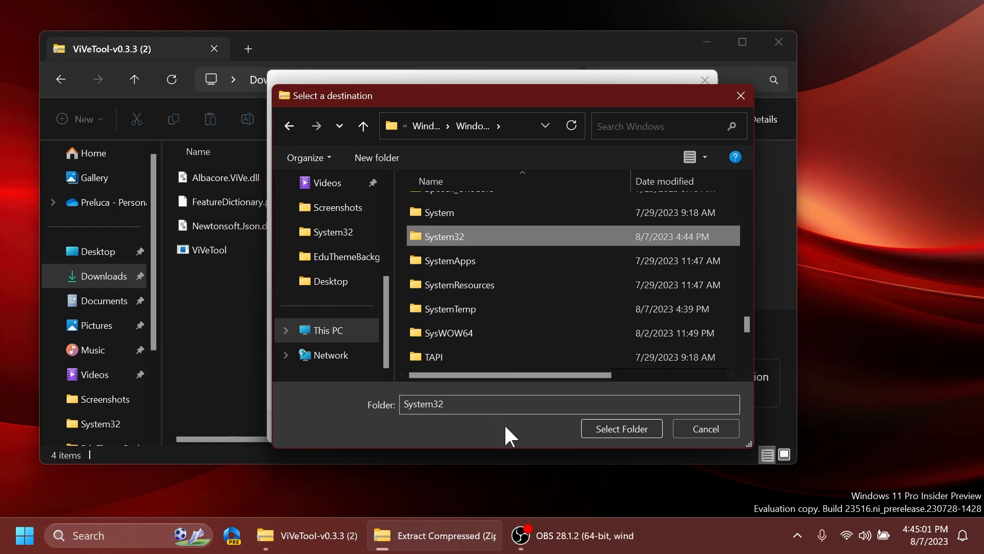
click(621, 428)
text(c)
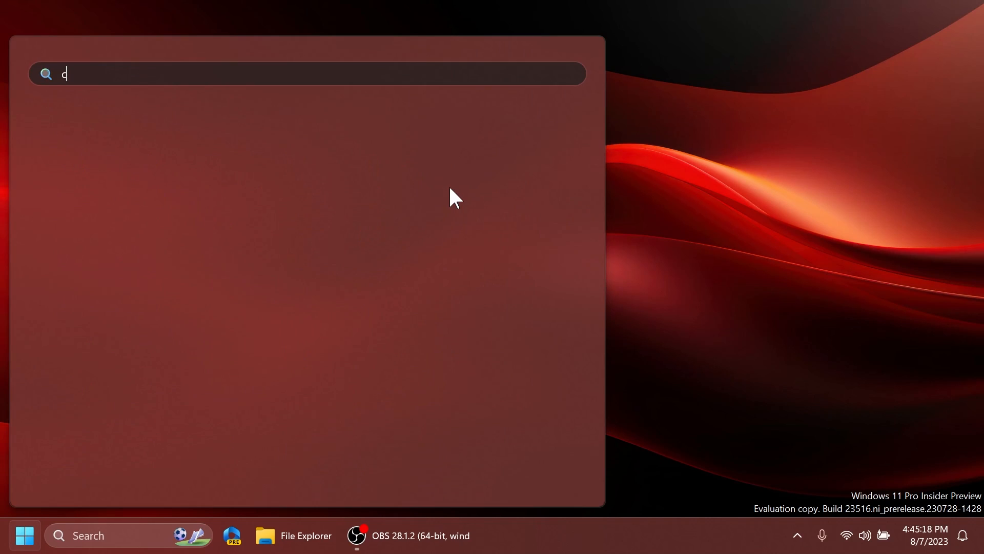
Step: Search for cmd and launch Command Prompt as administrator
text(md)
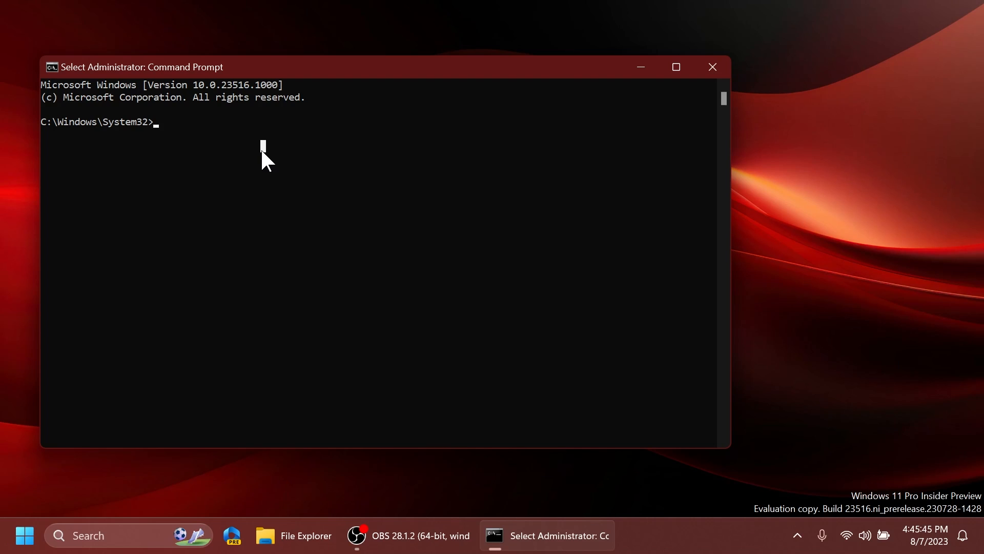
Step: Run vivetool /enable /id:34508225 to enable the first hidden feature
text(vivetool /enable /id)
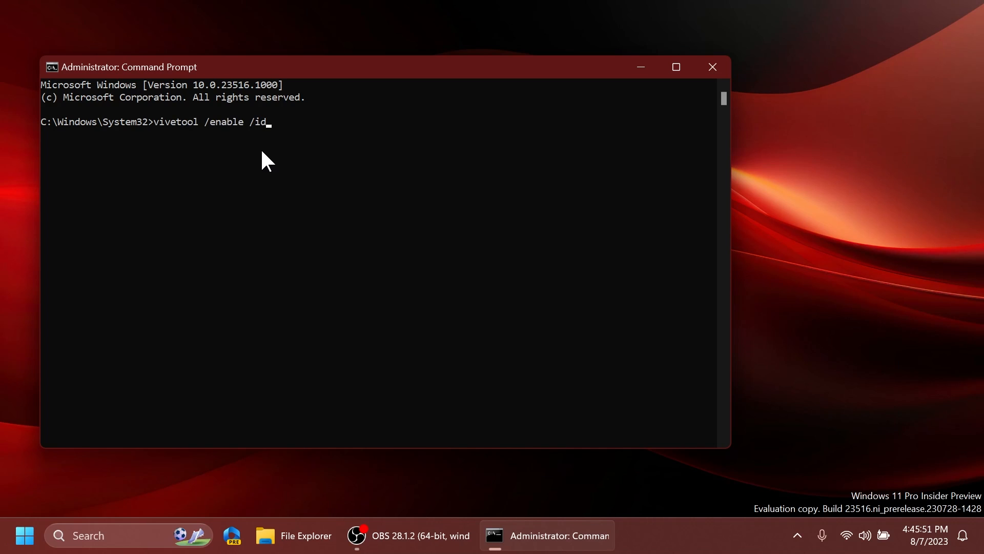
text(:34508225)
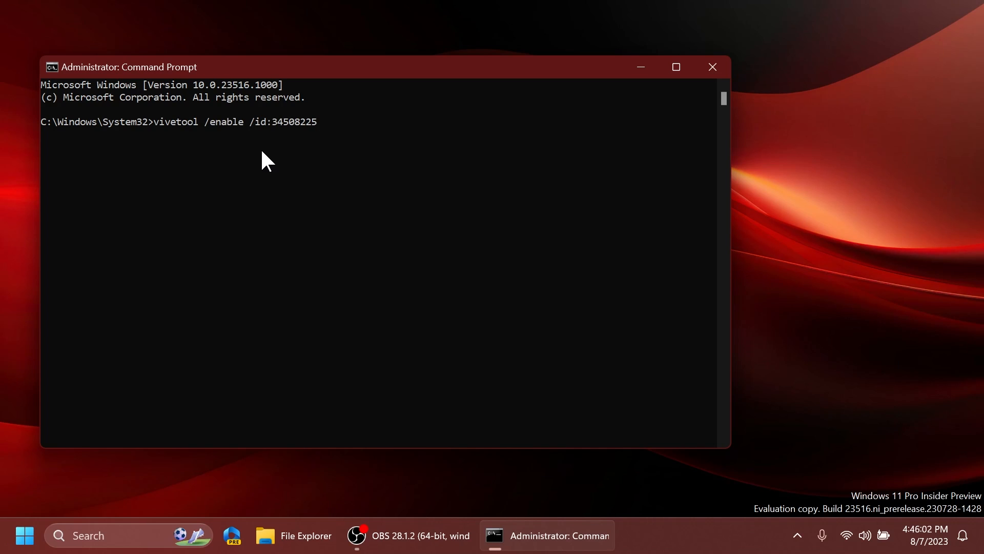
key(enter)
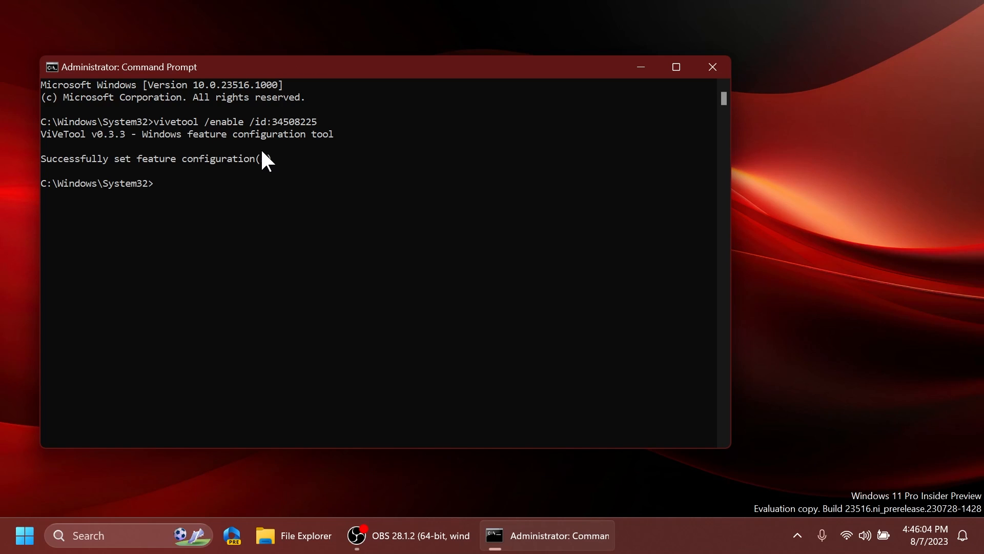
mouse_move(219, 182)
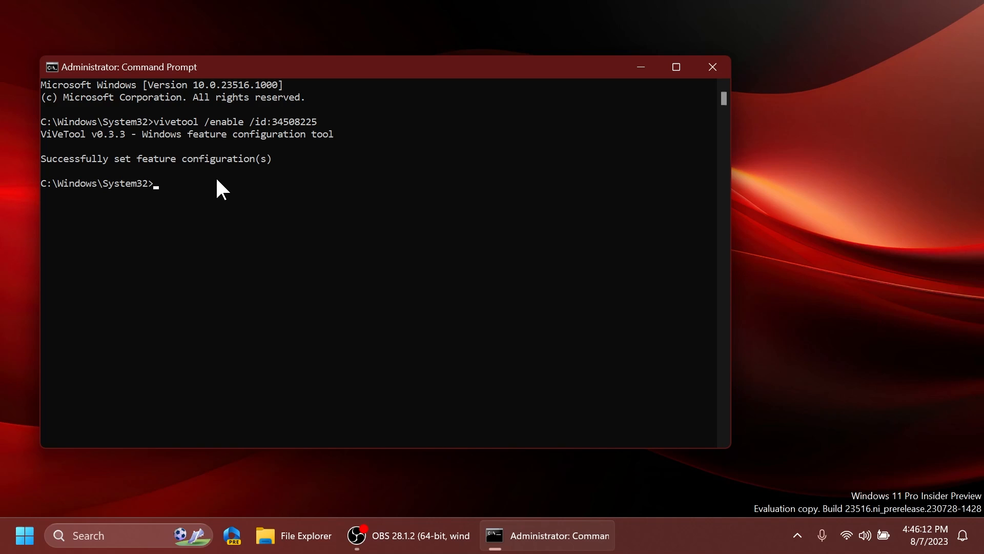
Step: Run vivetool /enable /id:42354458 to enable the second hidden feature
text(vivetool /enable /id)
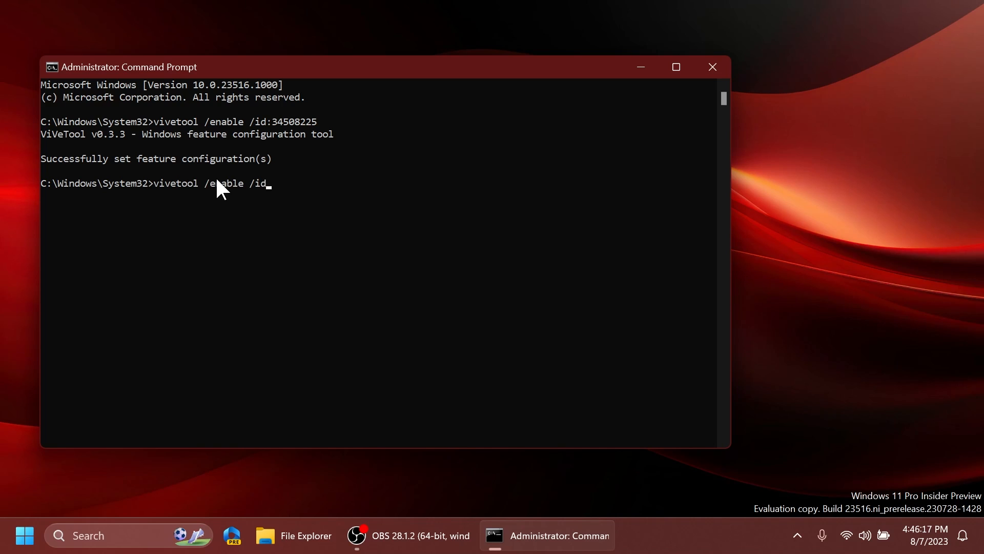
text(42354458)
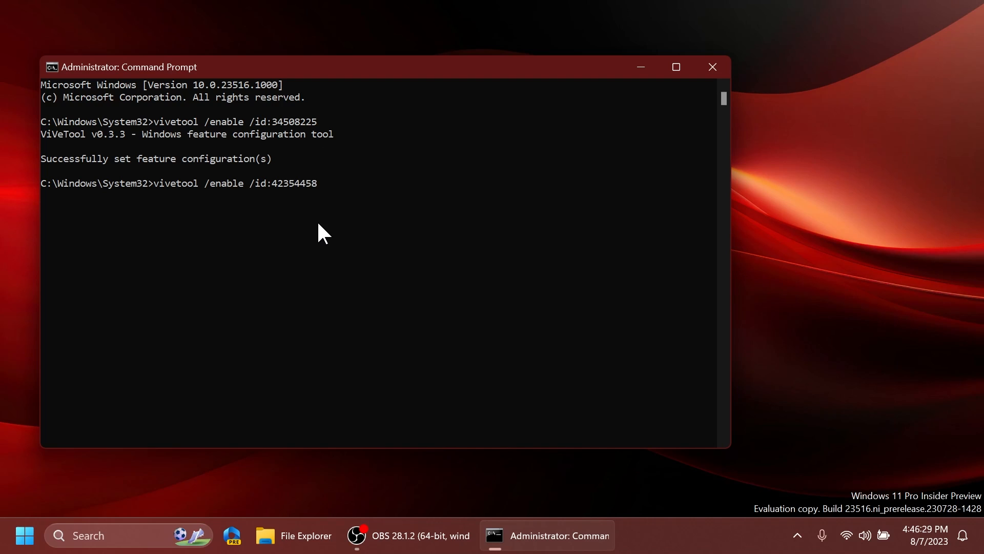
key(enter)
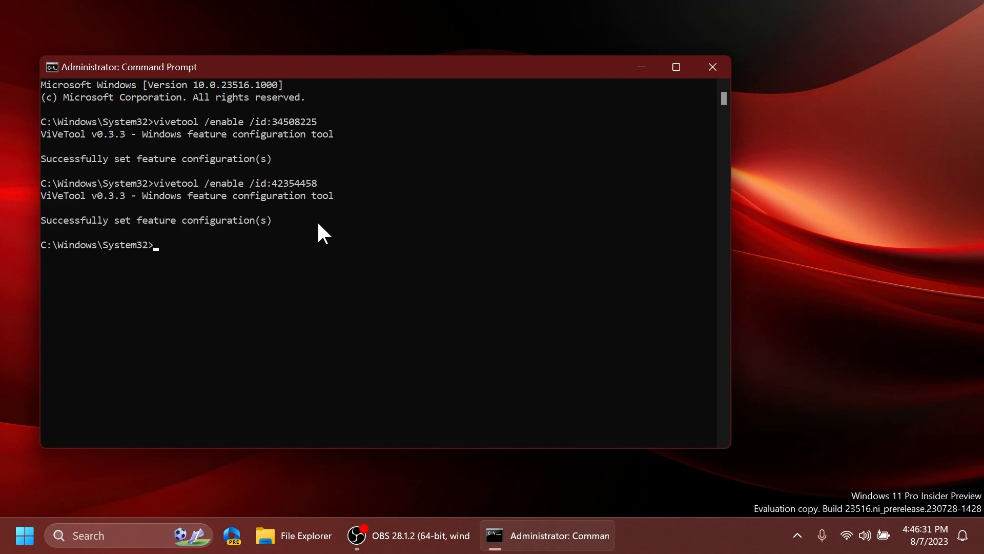
mouse_move(210, 245)
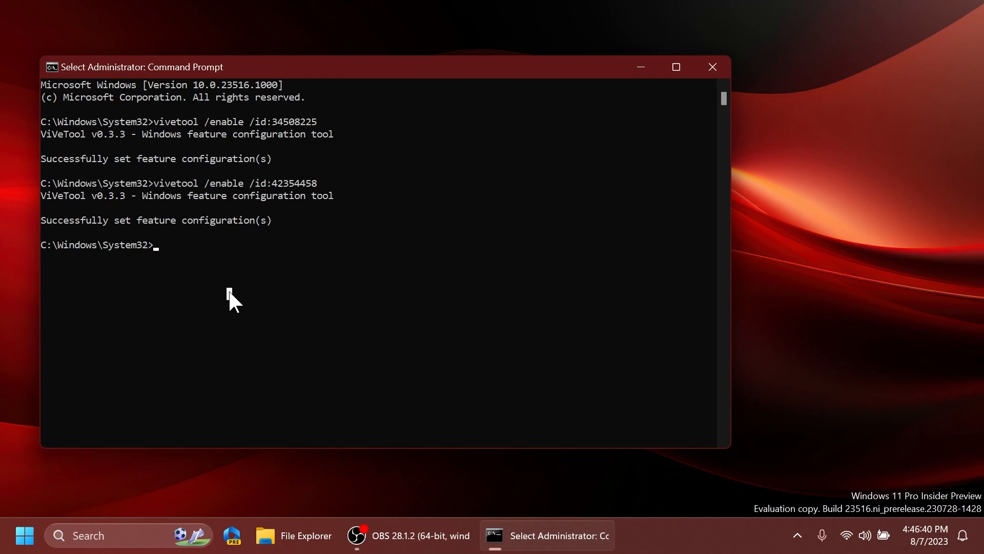
Step: Run vivetool /enable /id:39847173 to enable the third hidden feature
text(vivetoo)
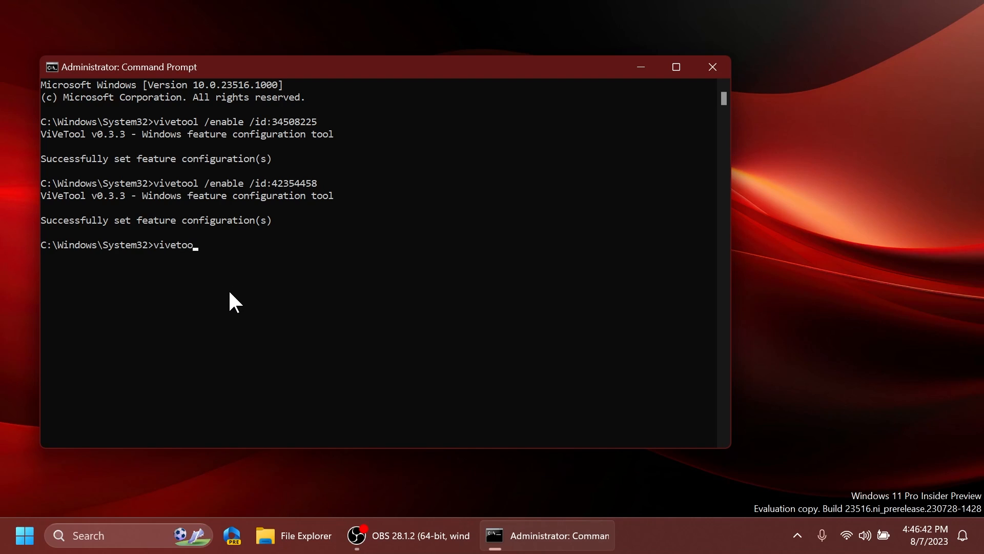
text(l /enable)
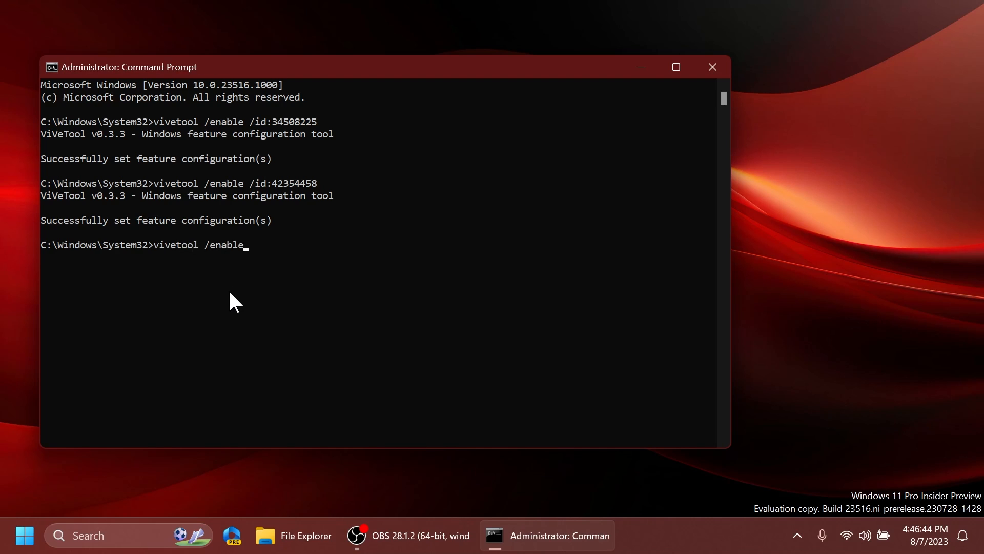
text(/id:39847173)
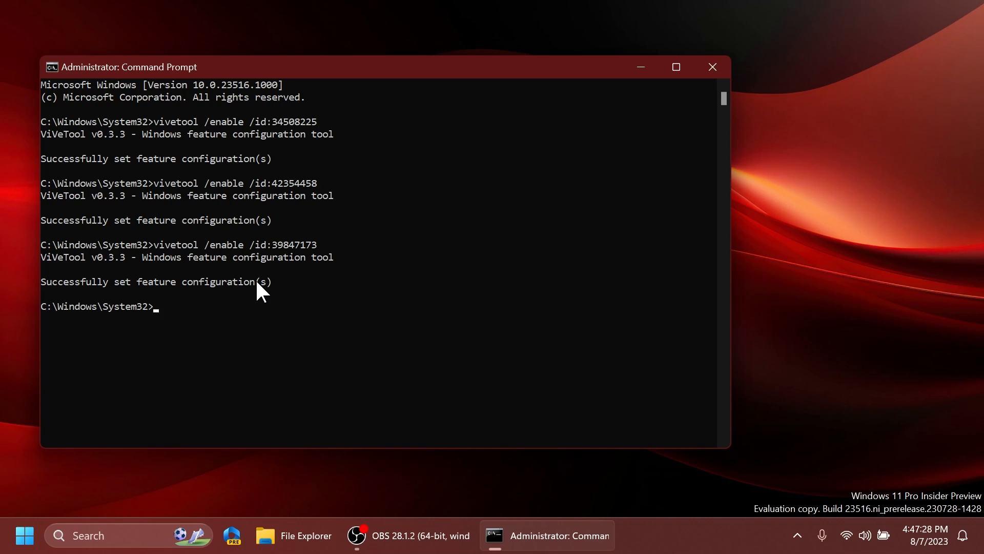
mouse_move(640, 119)
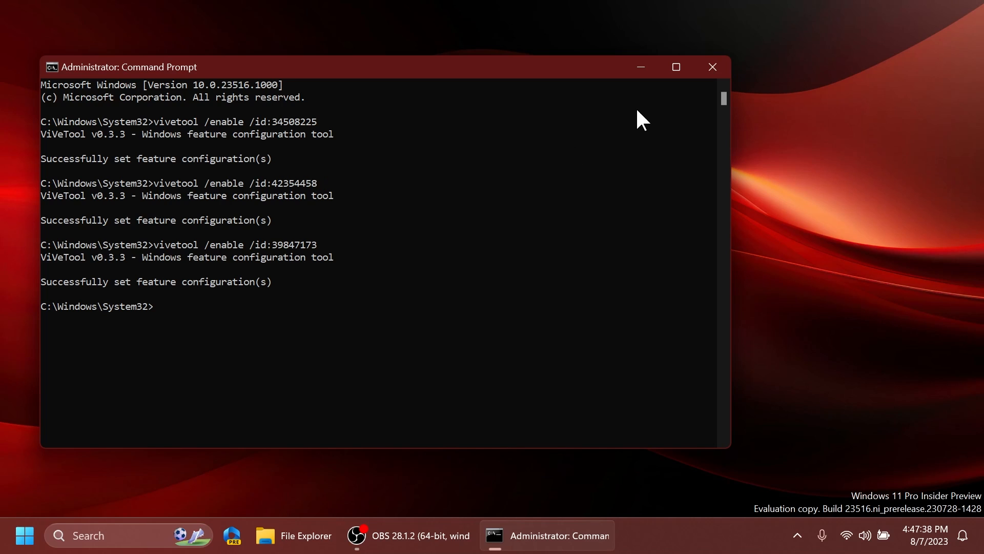
Step: Close Command Prompt and show Task View with the Tech Based desktop
click(711, 66)
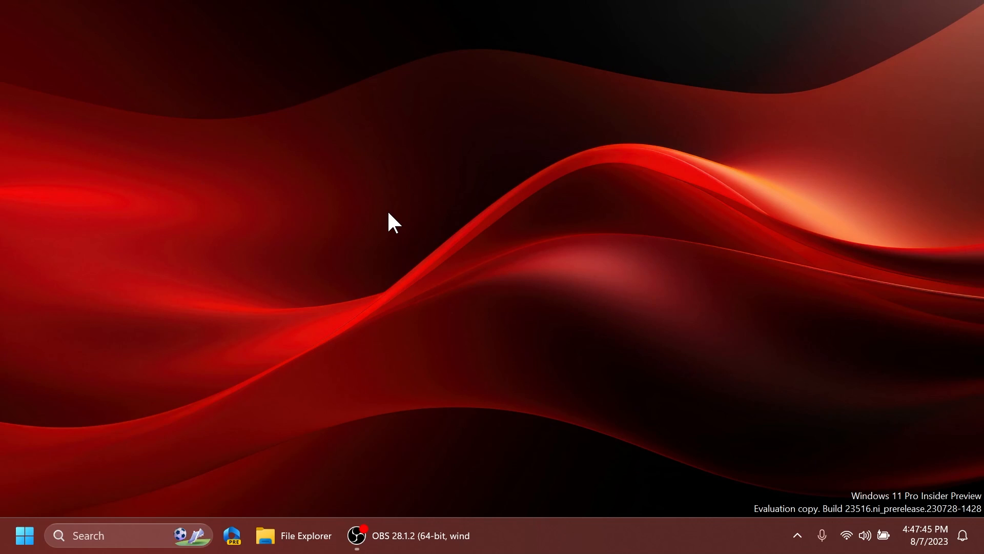
mouse_move(485, 245)
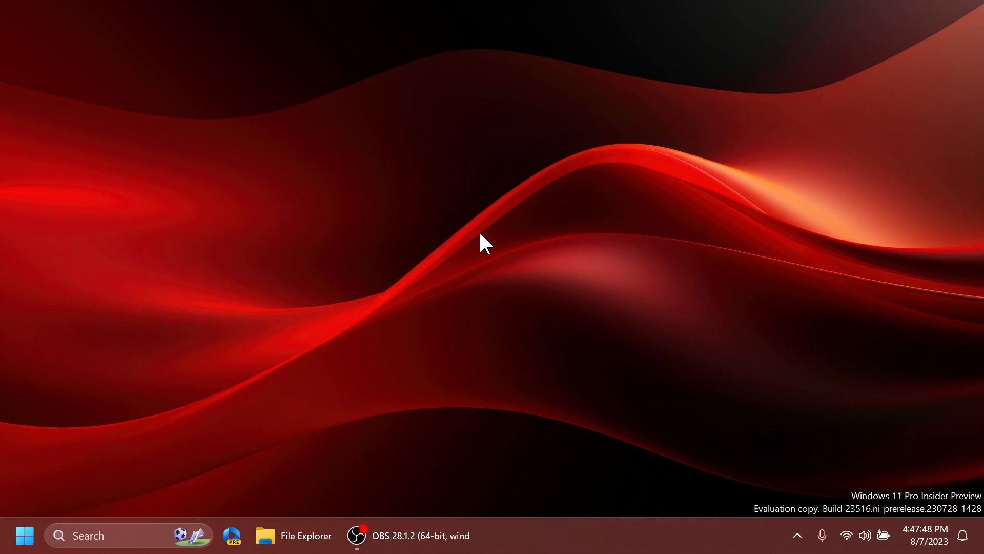
mouse_move(542, 409)
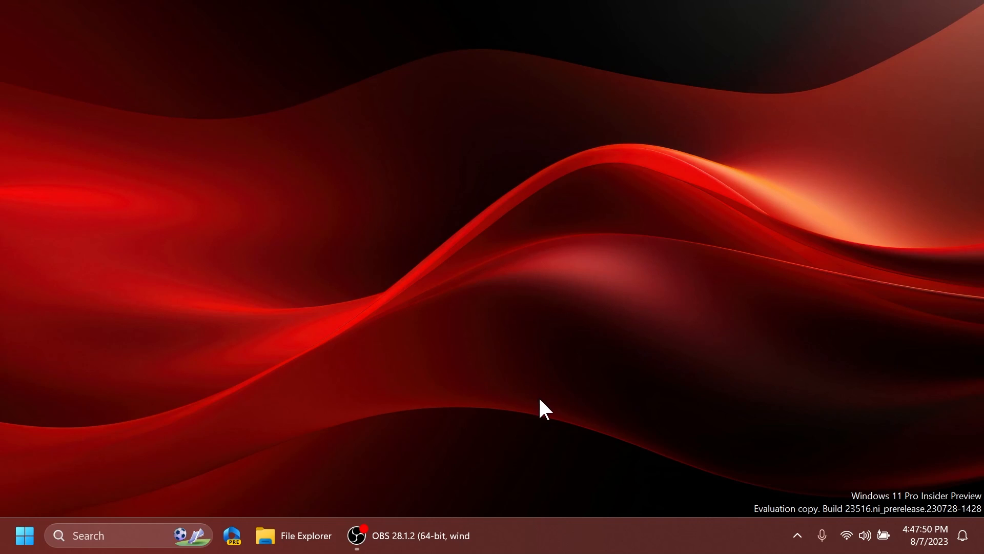
mouse_move(576, 542)
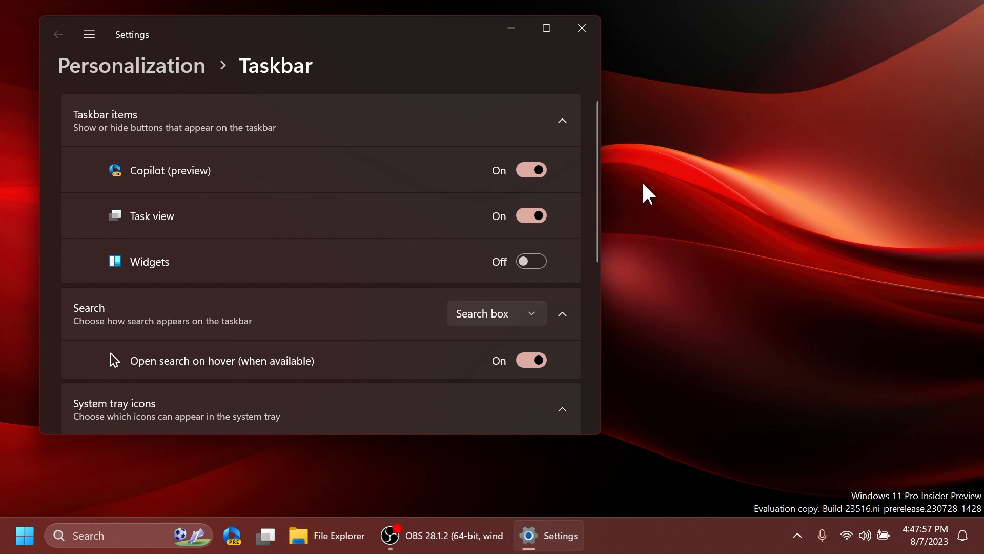
click(265, 535)
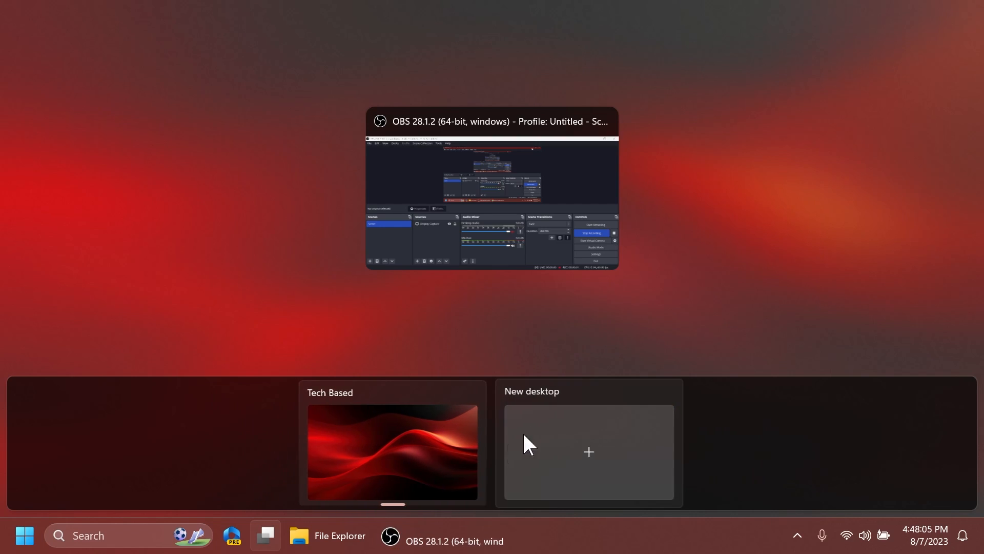
Step: Add a new virtual desktop named Windows 11 Dev
click(589, 451)
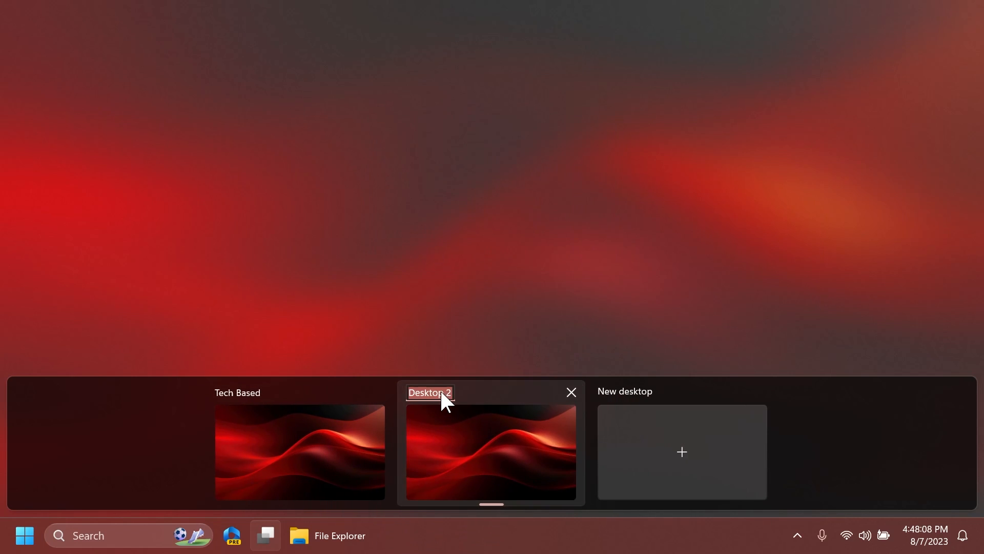
text(Wind)
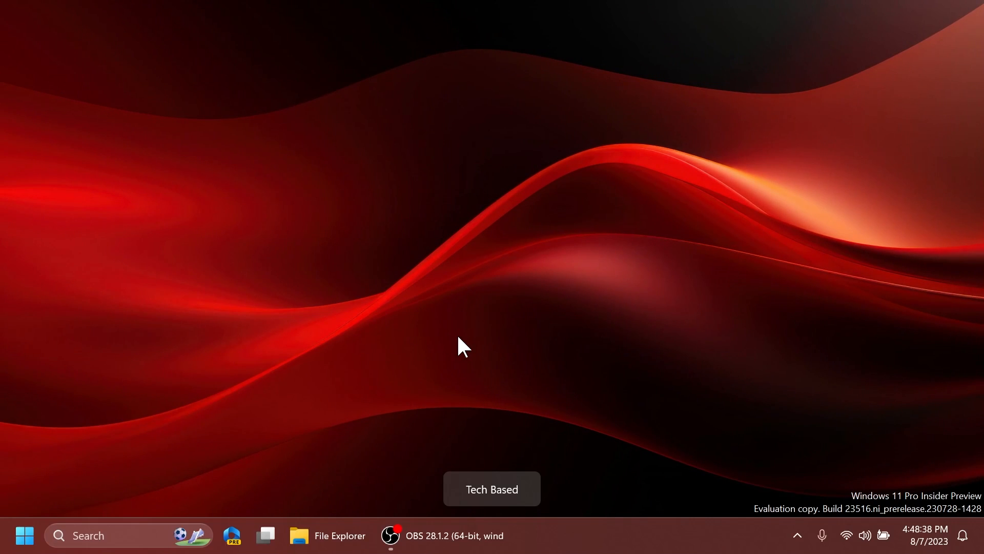
mouse_move(596, 540)
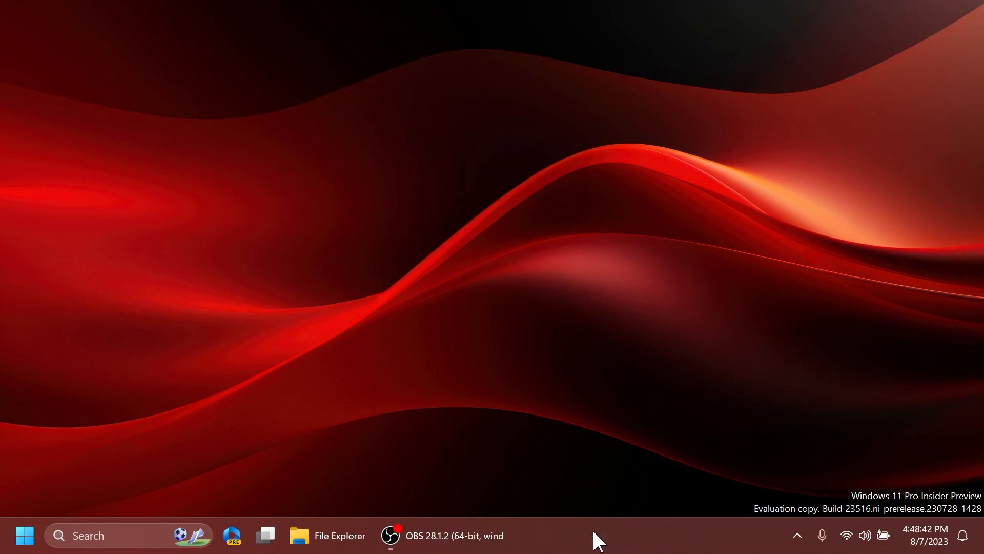
Step: Add another desktop named Windows 11 23H2 and return to the desktop
click(265, 536)
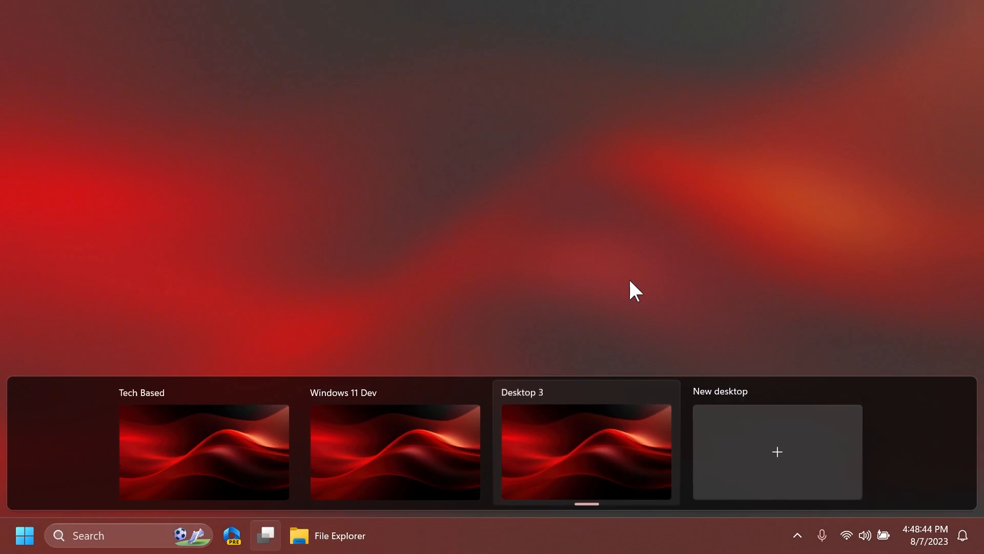
text(Windows 11 23H)
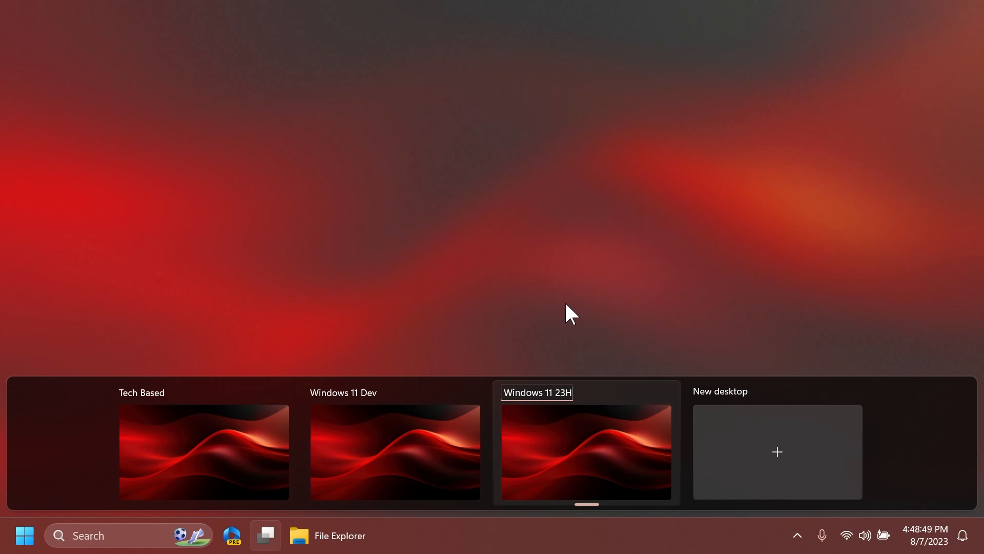
click(204, 452)
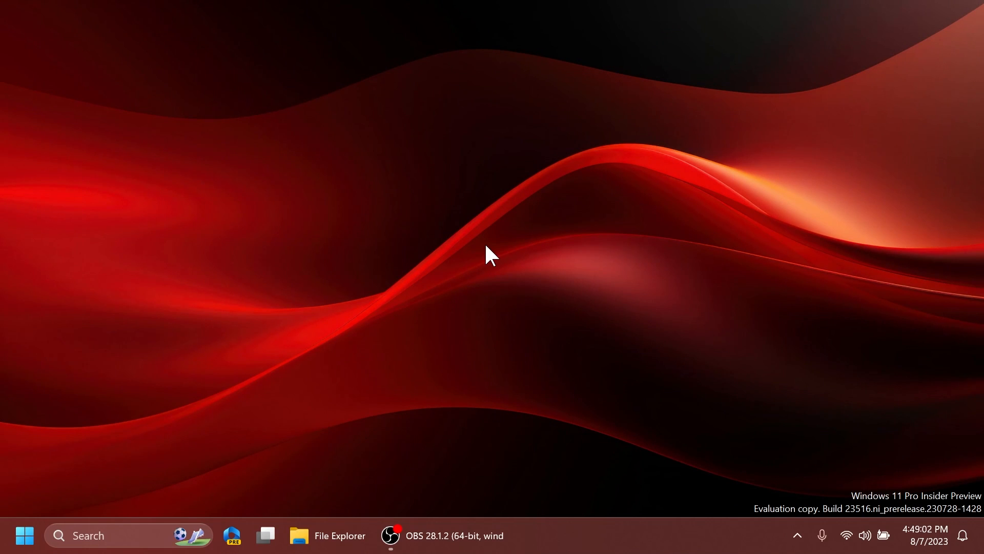
mouse_move(339, 323)
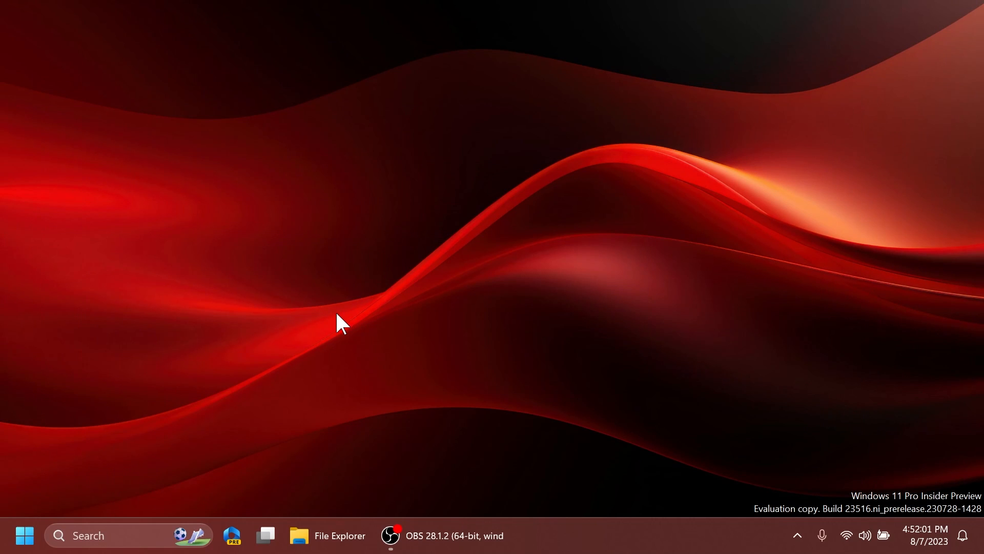
Step: Launch Settings and go to the System Recovery page
text(settings)
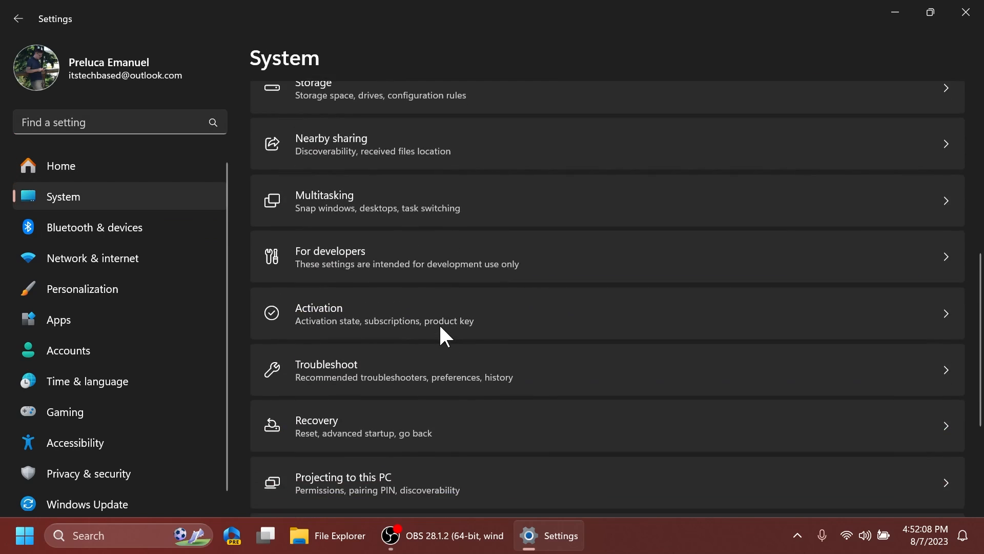
click(317, 426)
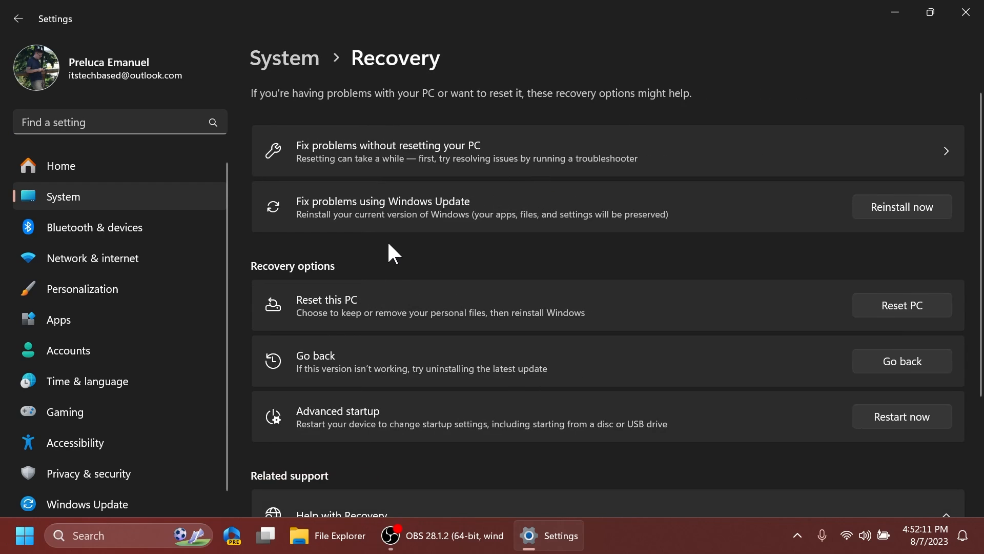
mouse_move(443, 213)
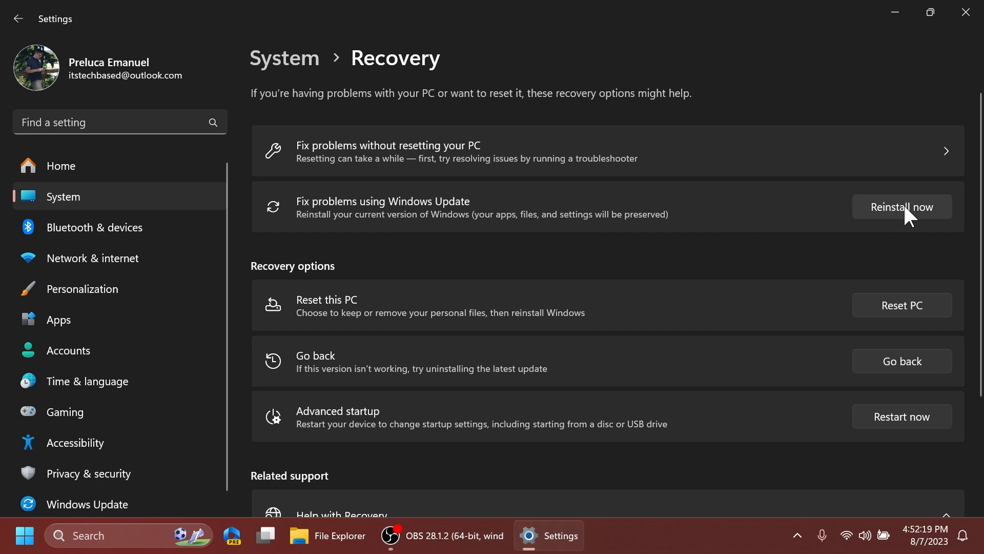
Step: Start Reinstall now under Fix problems using Windows Update with automatic restart 15 minutes after installation
click(901, 206)
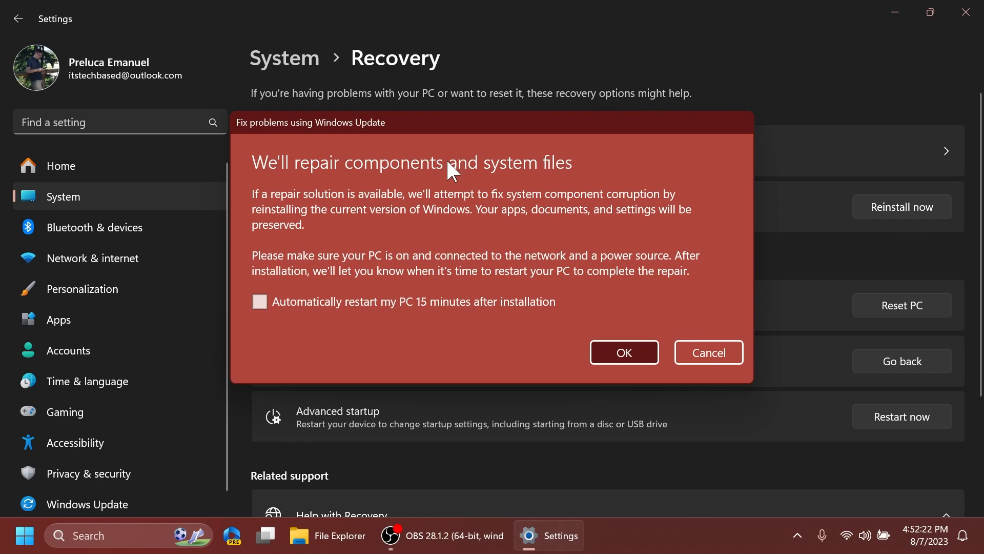
mouse_move(460, 208)
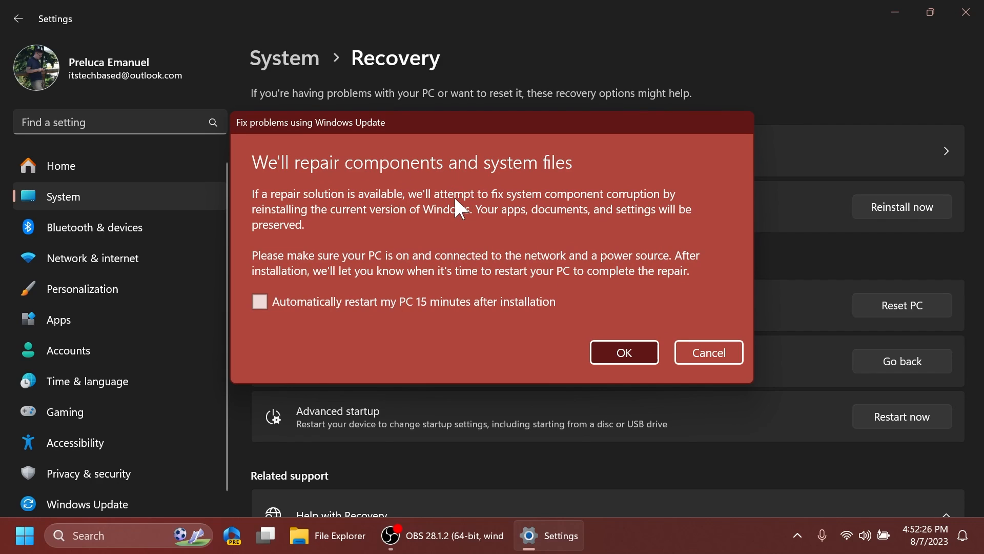
mouse_move(502, 216)
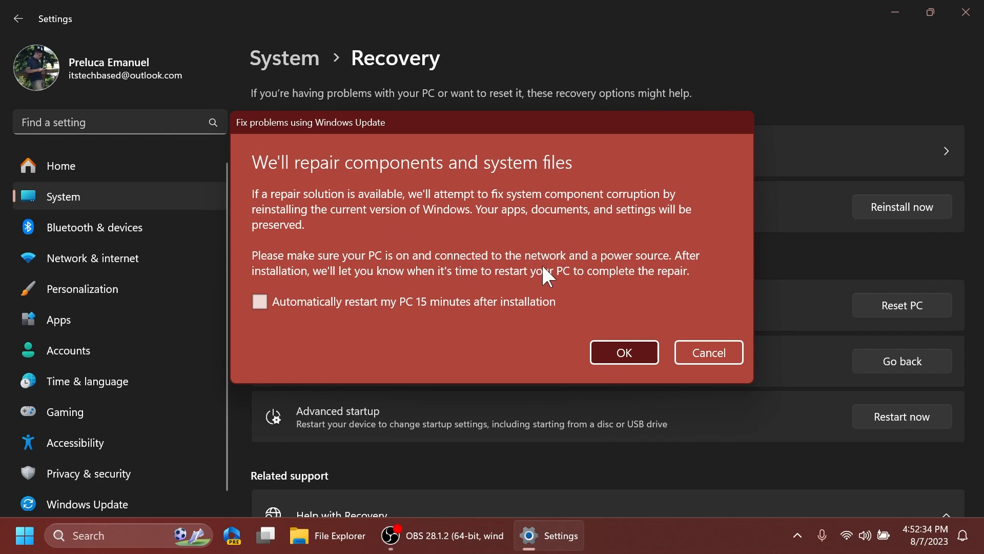
mouse_move(551, 275)
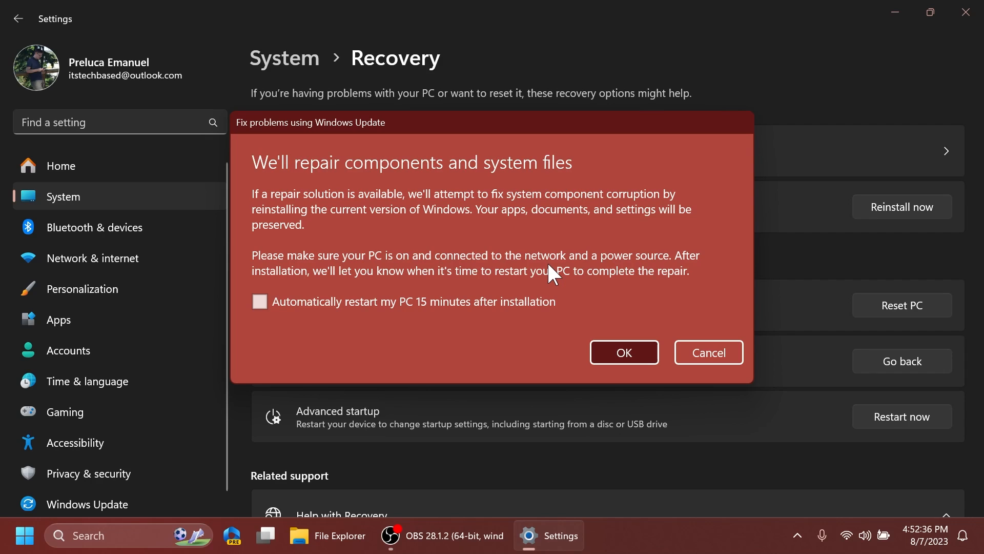
mouse_move(490, 292)
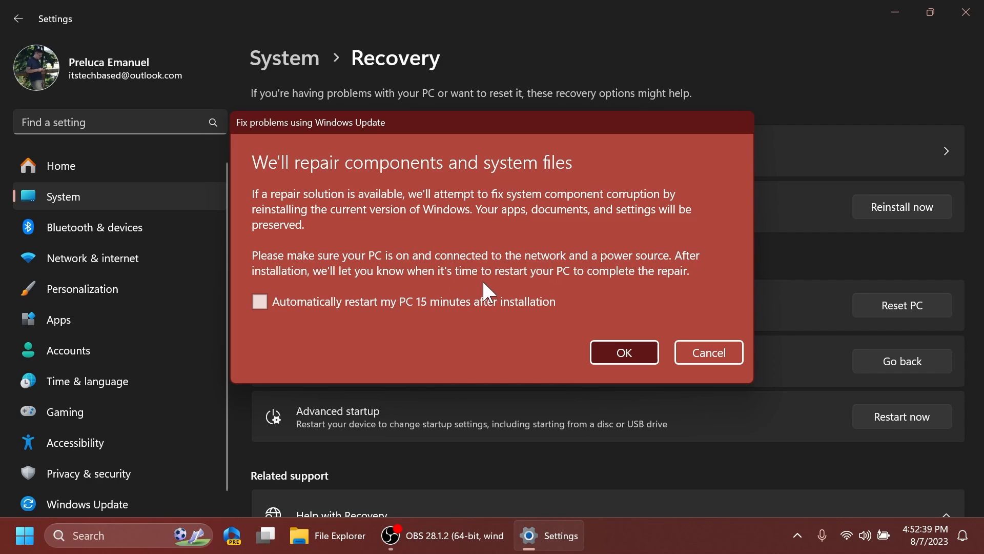
mouse_move(262, 329)
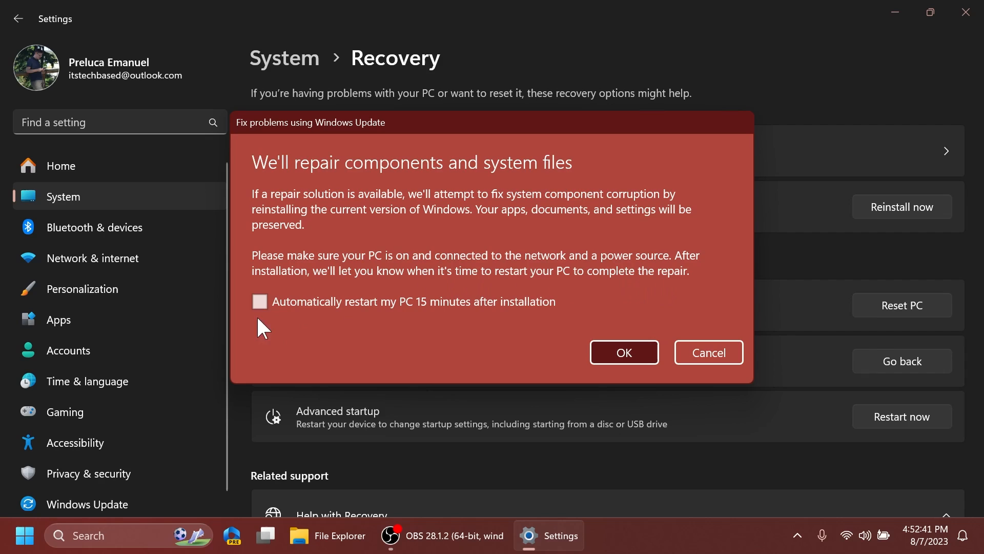
click(259, 302)
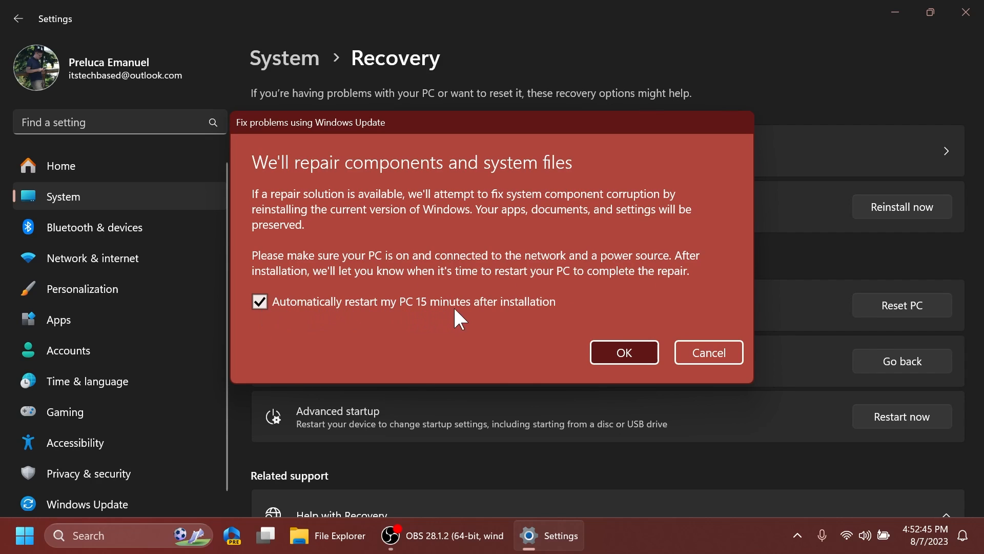
mouse_move(488, 427)
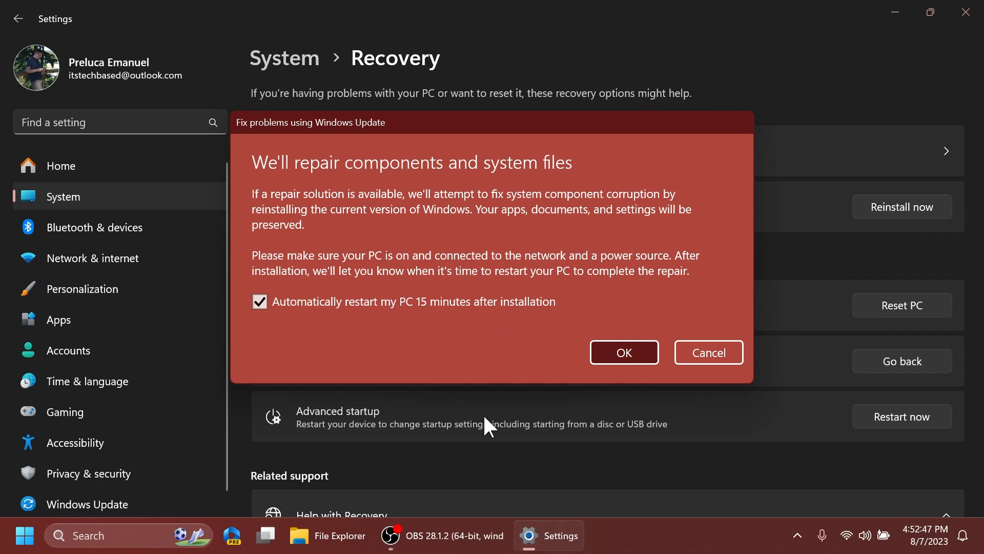
mouse_move(457, 340)
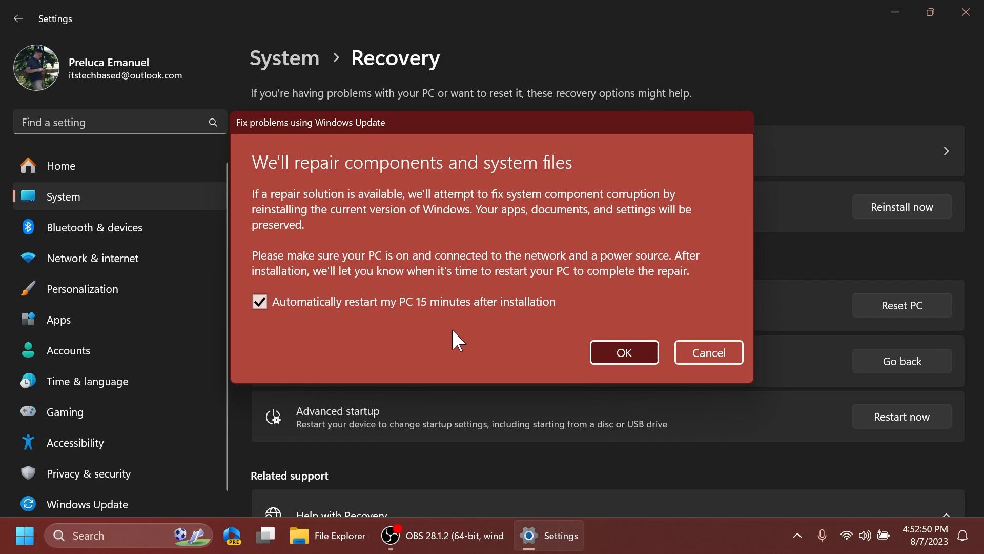
click(708, 351)
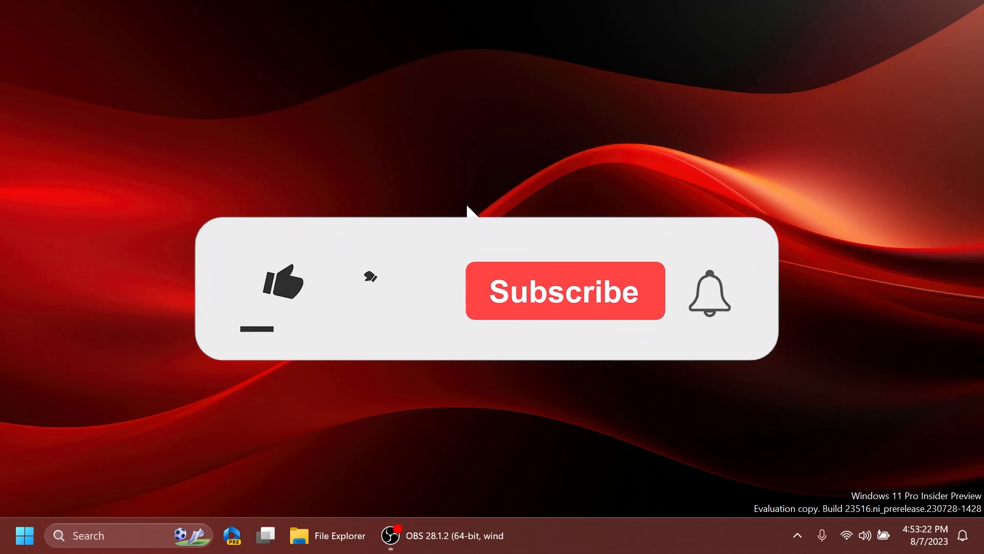
Step: Close Settings, leaving the Windows desktop showing
click(282, 283)
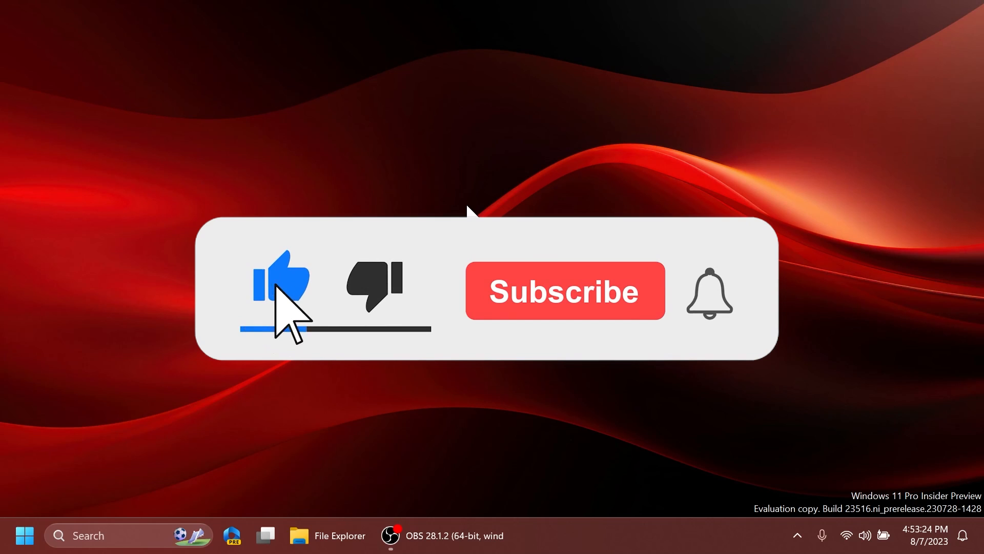
click(563, 290)
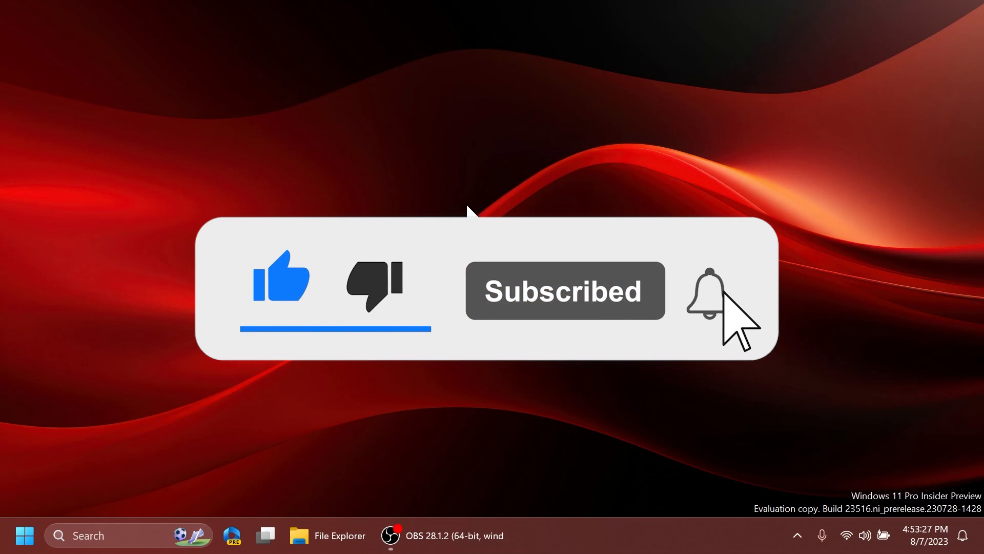